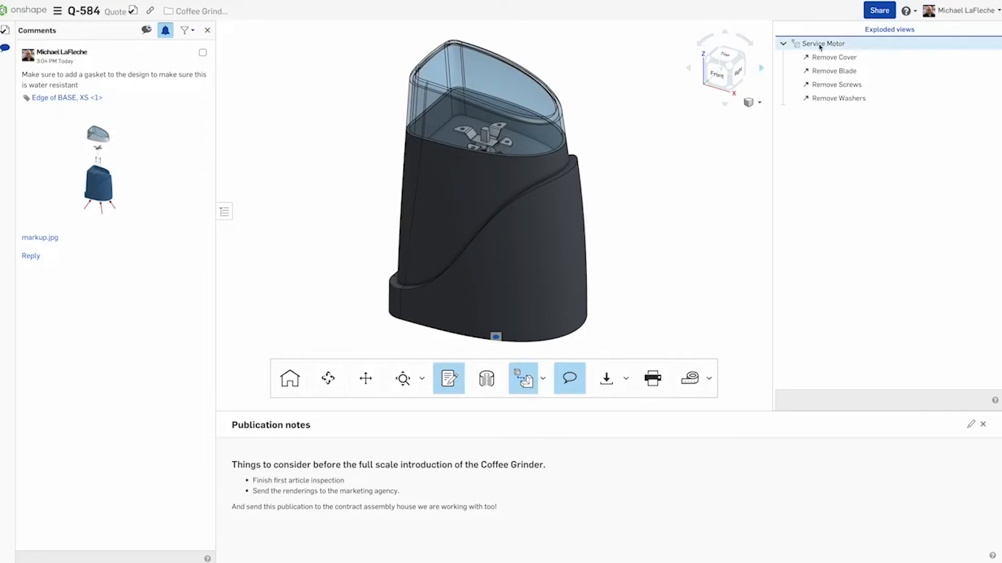
Play the Service Motor exploded view, view COVER Drawing 1, then return to the ASSY, COFFEE GRINDER assembly
{"action": "left_click", "coordinate": [823, 44]}
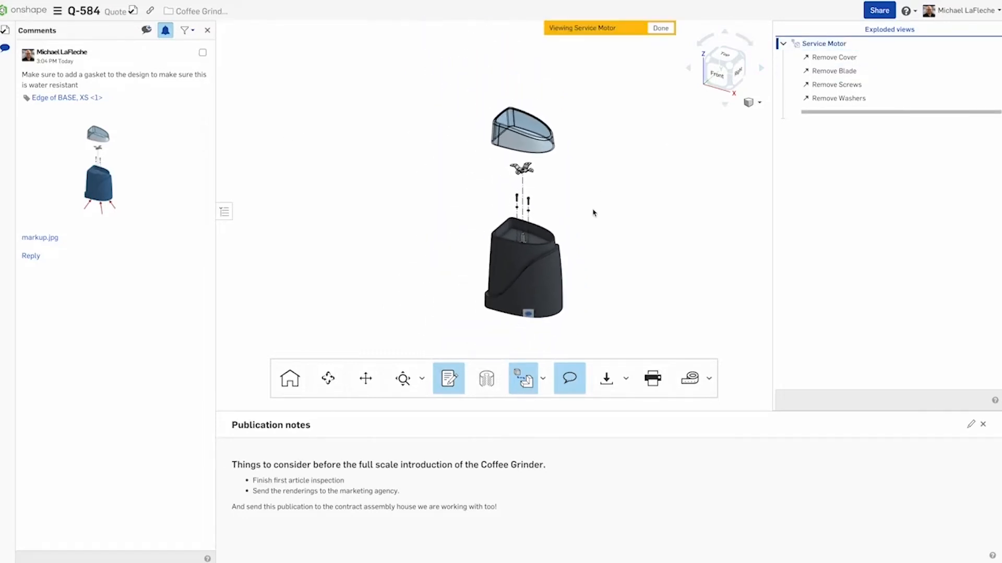
{"action": "left_click", "coordinate": [824, 43]}
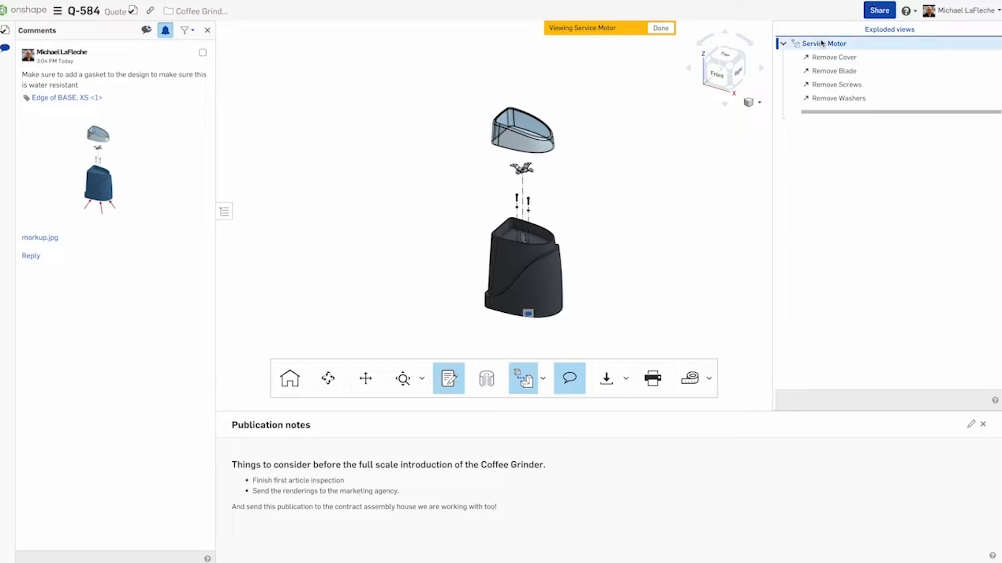
{"action": "mouse_move", "coordinate": [569, 378]}
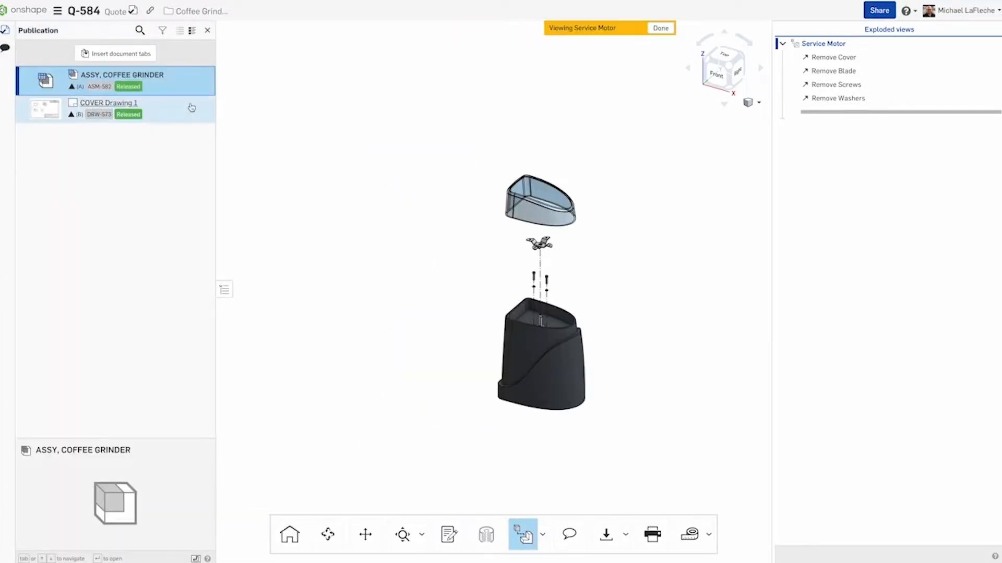
{"action": "left_click", "coordinate": [109, 103]}
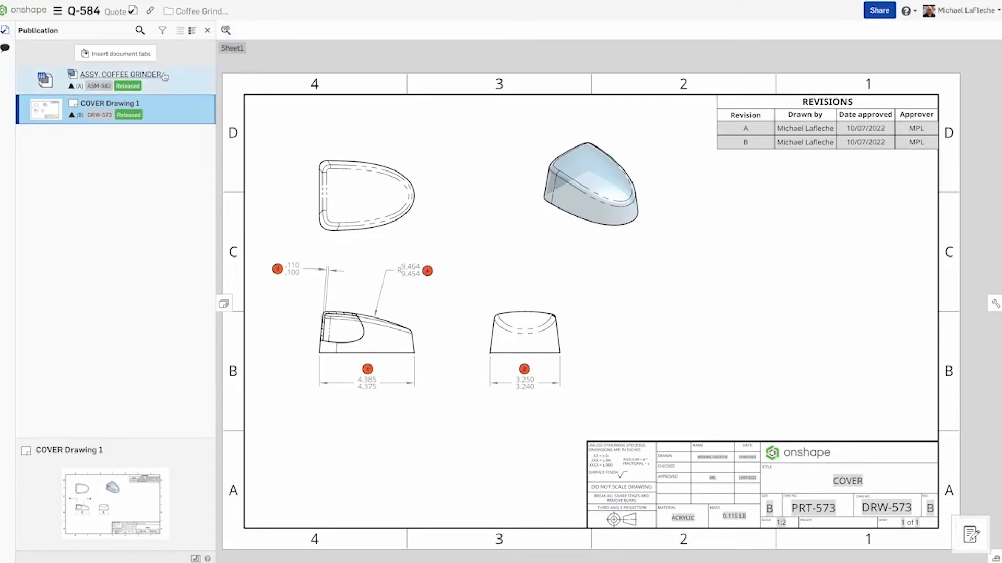
{"action": "left_click", "coordinate": [122, 75]}
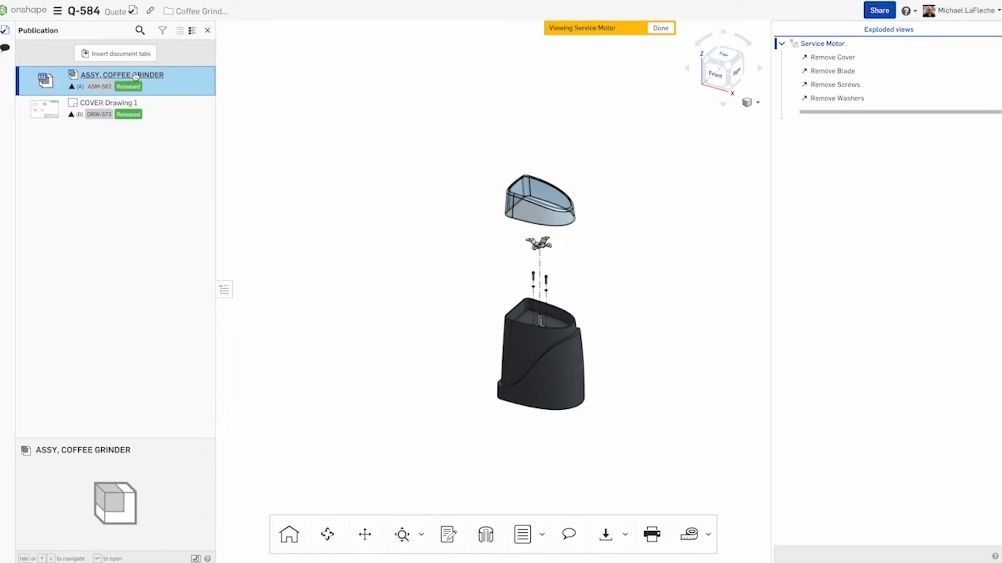
{"action": "mouse_move", "coordinate": [115, 53]}
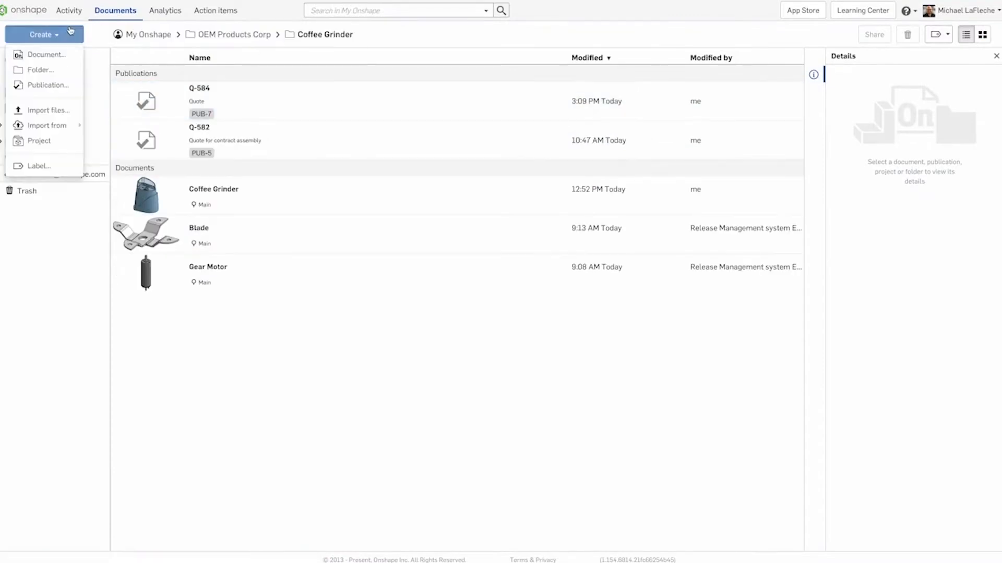
Start a new publication named Q-588
{"action": "left_click", "coordinate": [47, 85]}
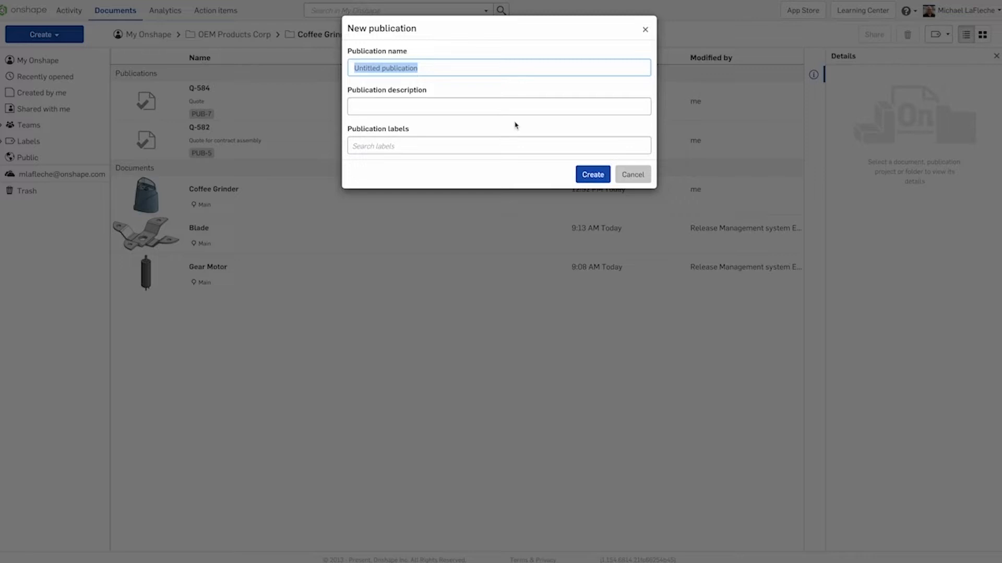
{"action": "type", "text": "Q"}
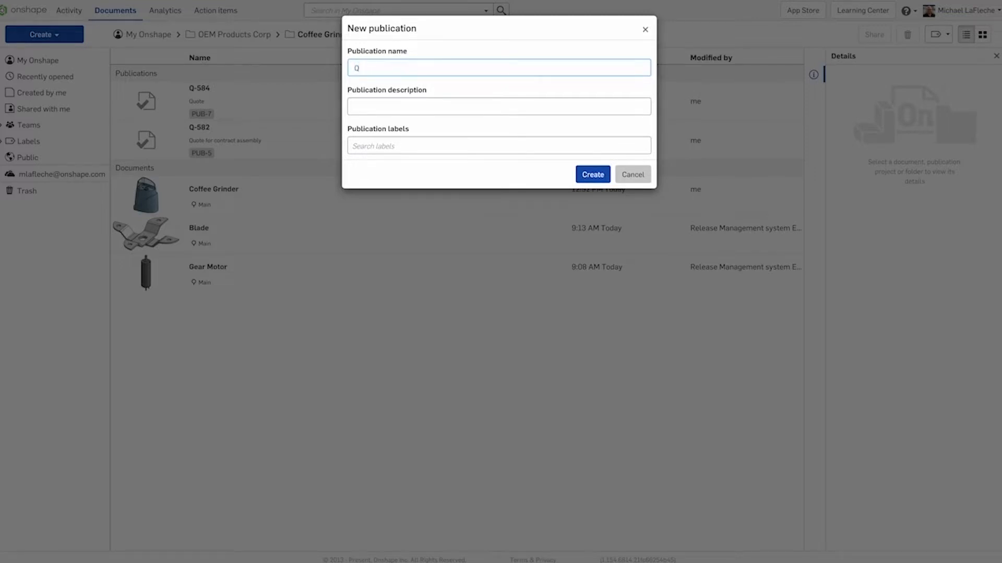
{"action": "type", "text": "-588"}
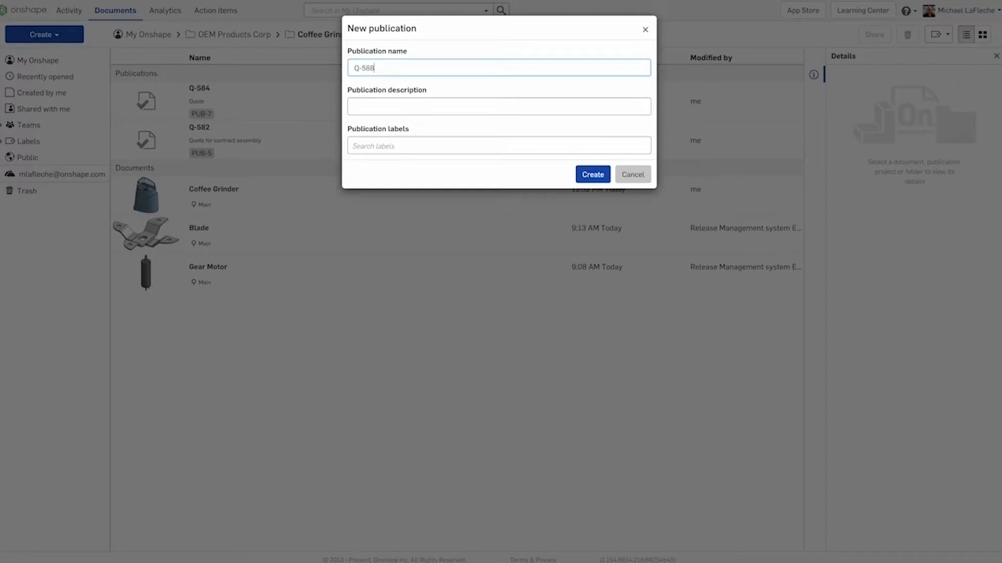
Enter the injection-molding quote description and create the Q-588 publication
{"action": "left_click", "coordinate": [499, 107]}
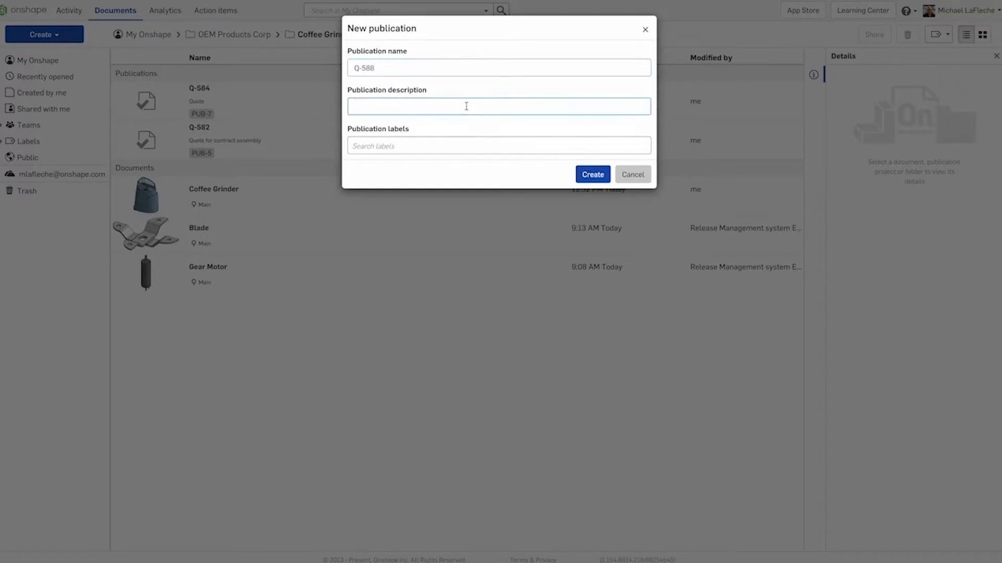
{"action": "left_click", "coordinate": [498, 106]}
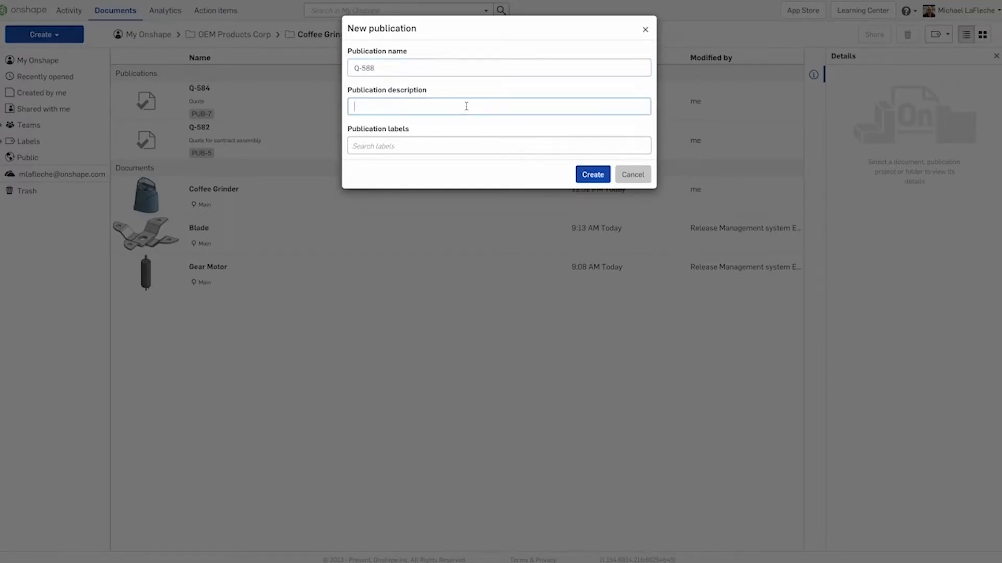
{"action": "type", "text": "Quote for injection"}
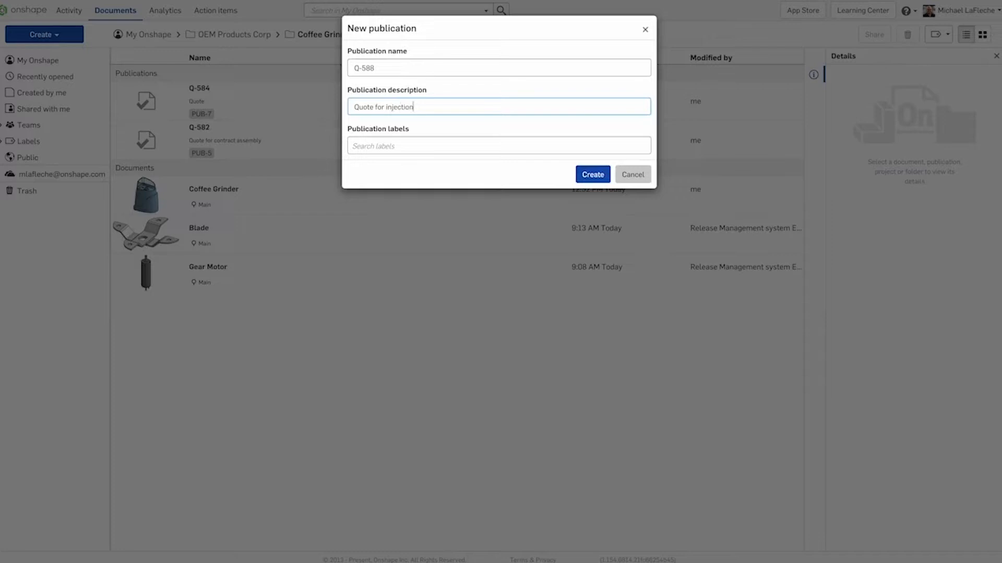
{"action": "type", "text": "molding o"}
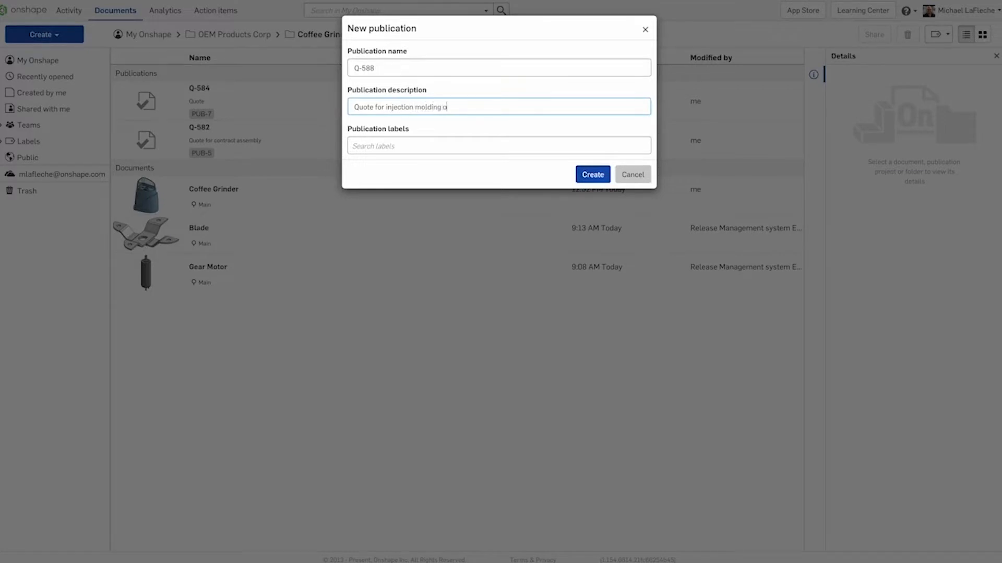
{"action": "left_click", "coordinate": [591, 174]}
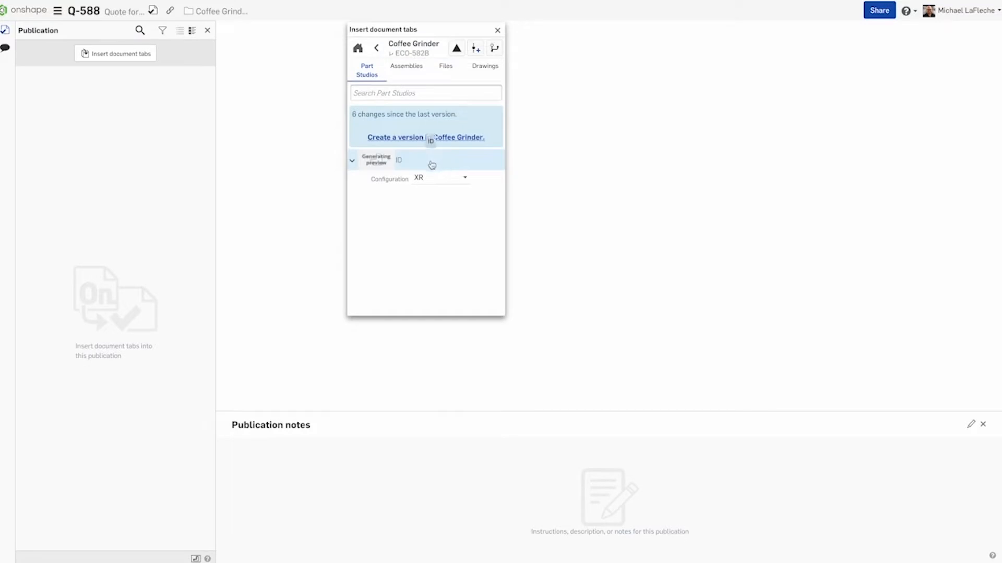
Insert the ASM-582 assembly, the cover part and the COVER drawing into Q-588, then close the panel
{"action": "left_click", "coordinate": [406, 65]}
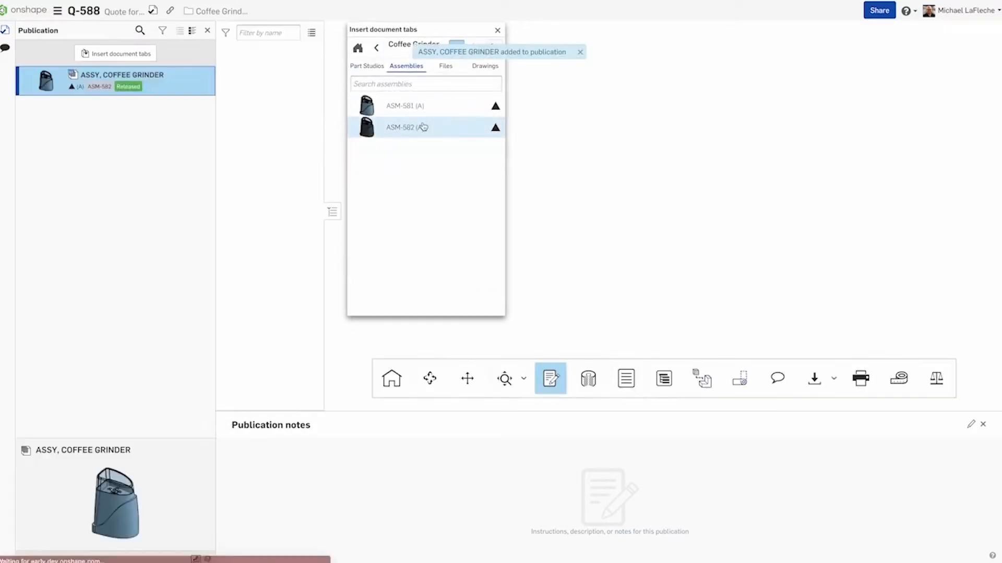
{"action": "left_click", "coordinate": [405, 128]}
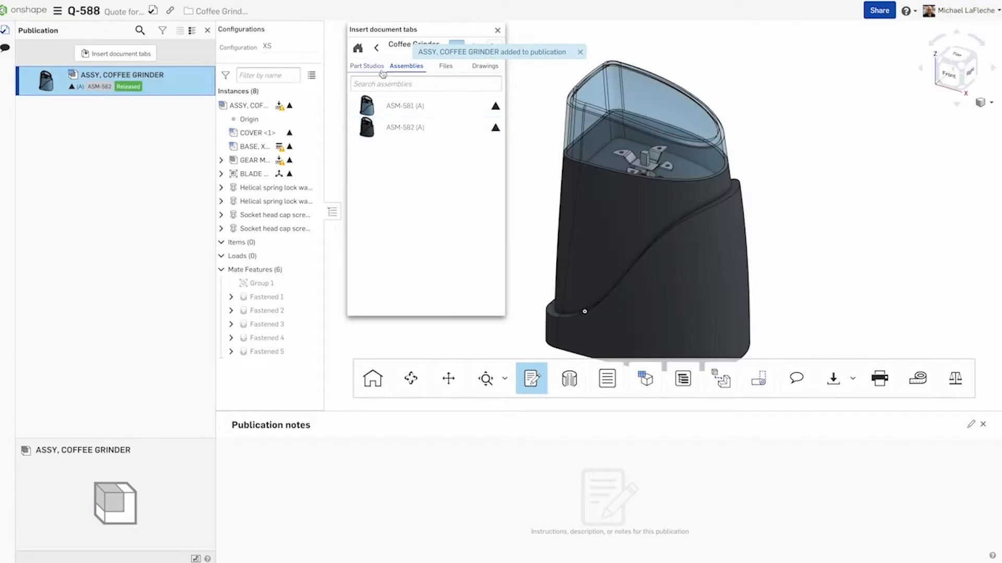
{"action": "left_click", "coordinate": [366, 66]}
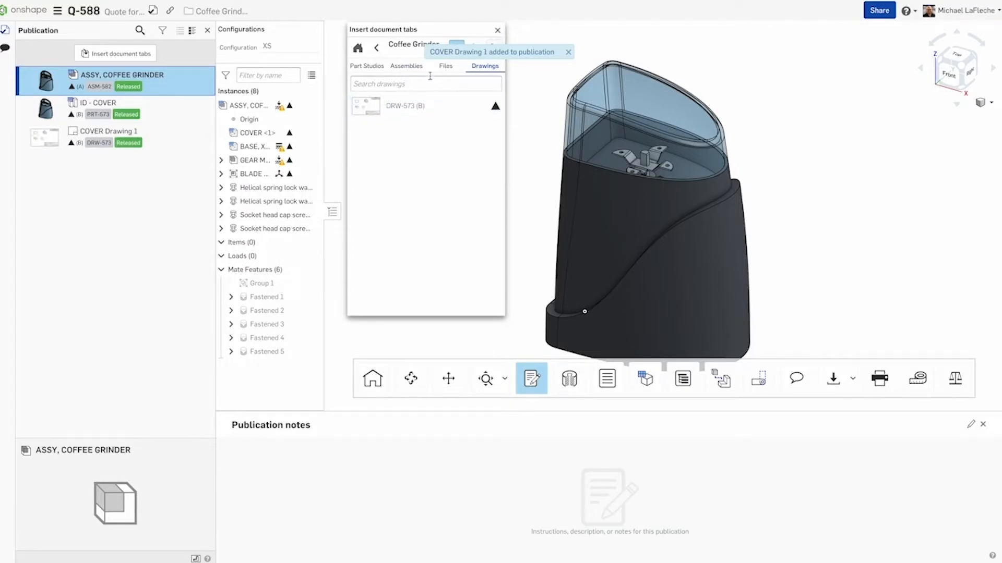
{"action": "left_click", "coordinate": [497, 29]}
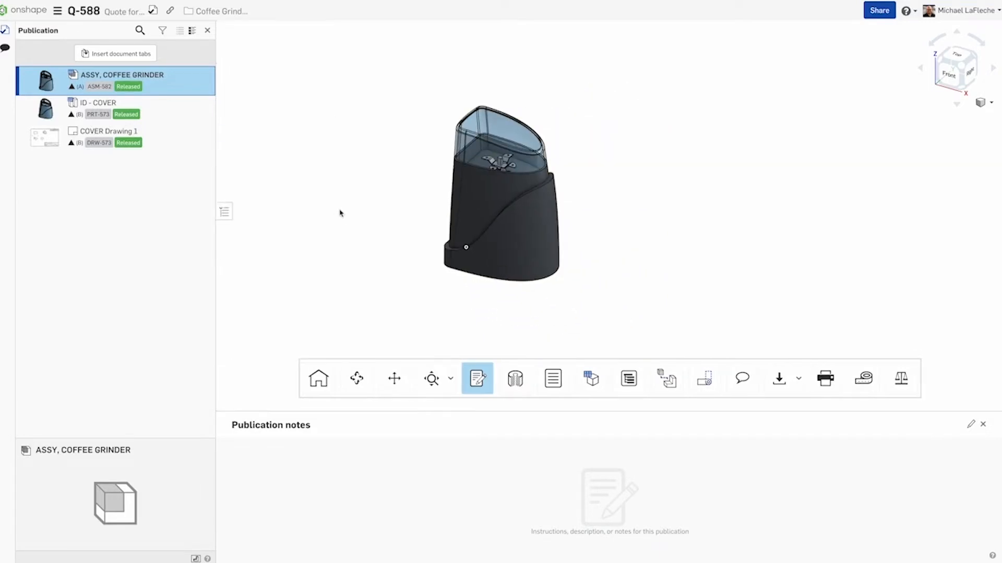
Write publication notes with a '### THIS IS A HEADER' markdown heading and a body line, and apply them
{"action": "left_click", "coordinate": [970, 424]}
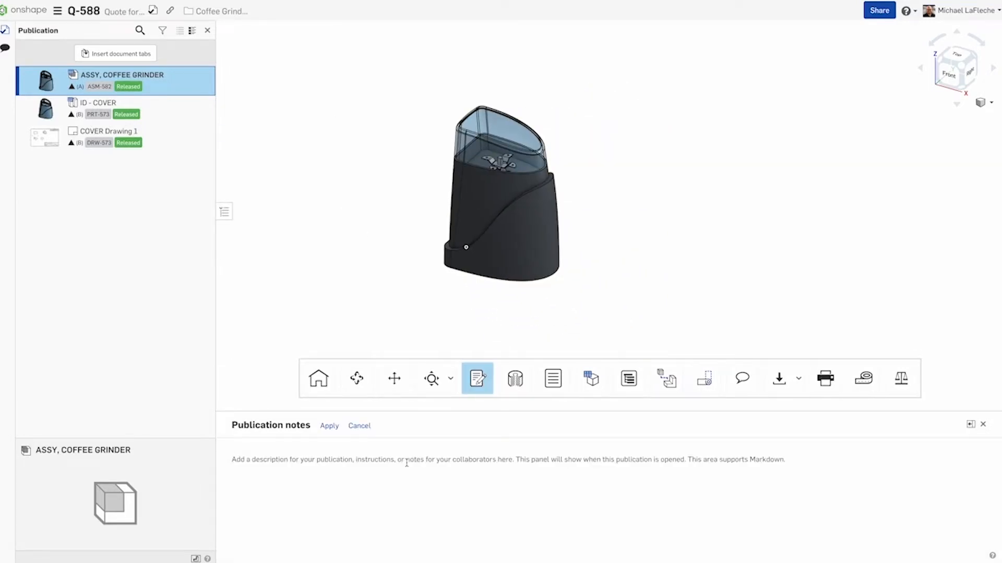
{"action": "type", "text": "### THIS IS A HE"}
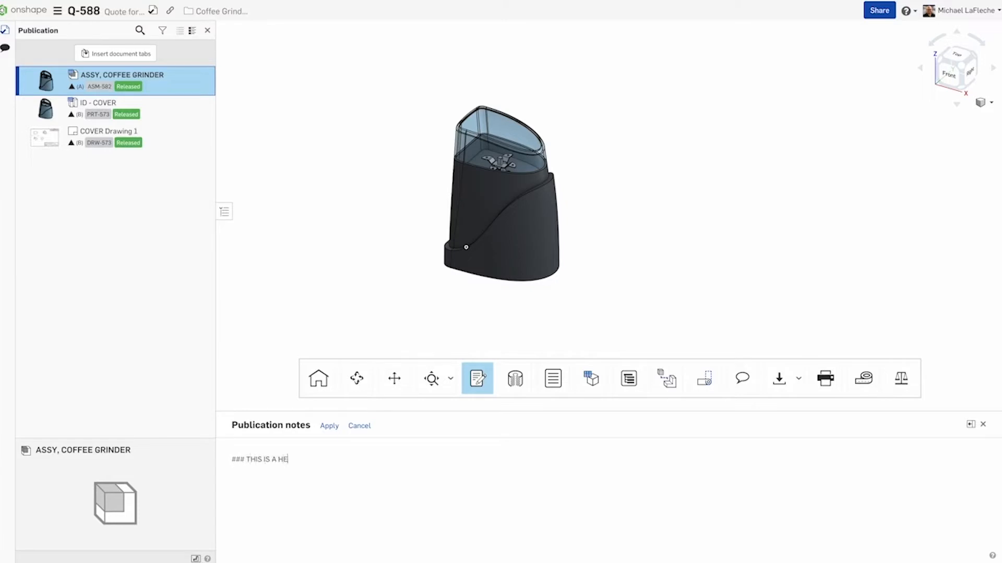
{"action": "type", "text": "ADER"}
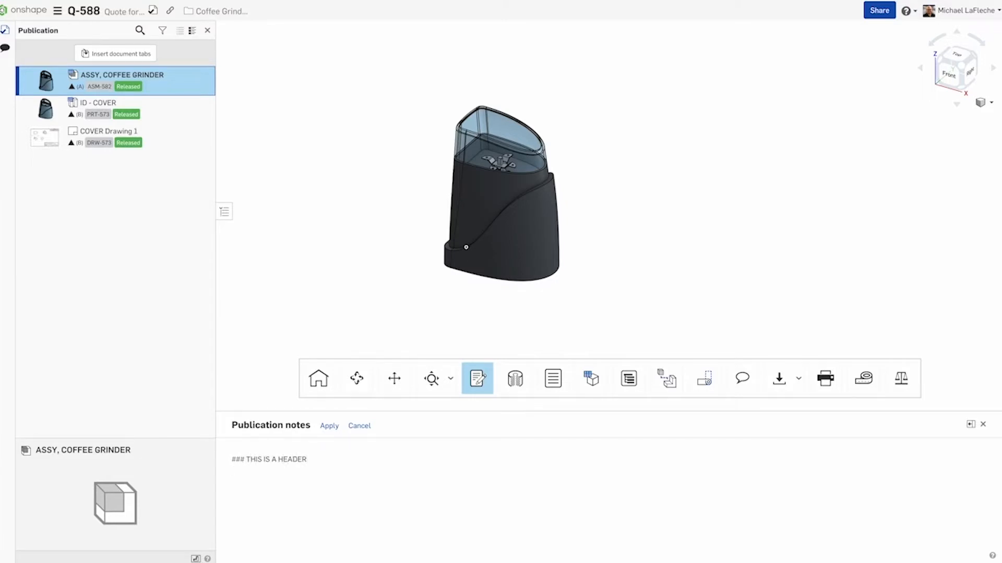
{"action": "type", "text": "Make sure to add body here"}
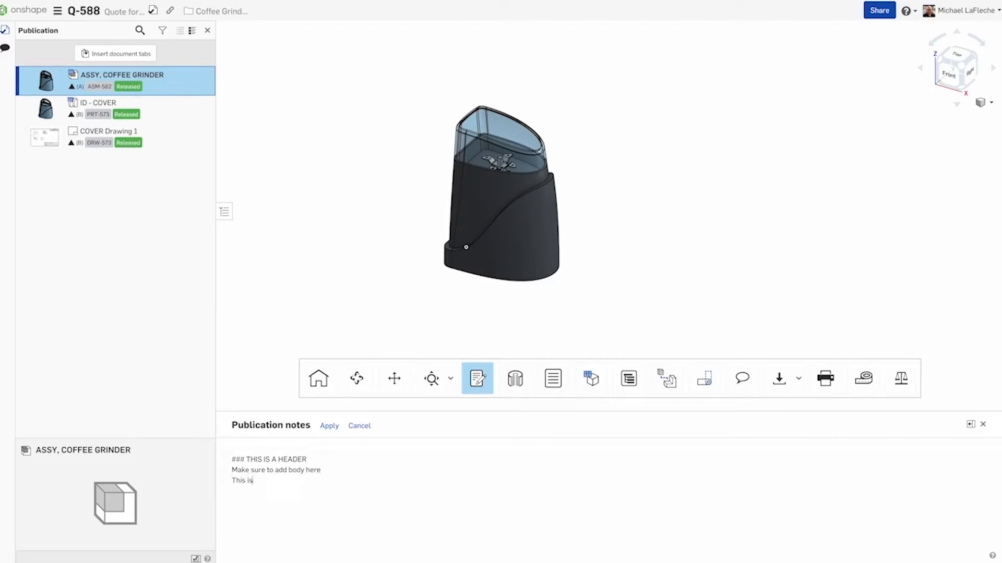
{"action": "type", "text": "markdown"}
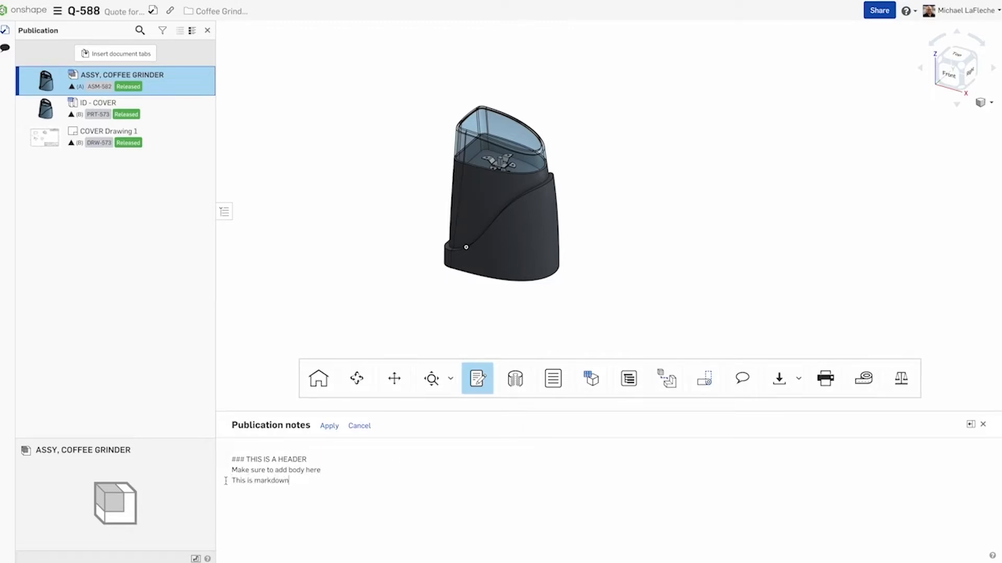
{"action": "left_click", "coordinate": [328, 426]}
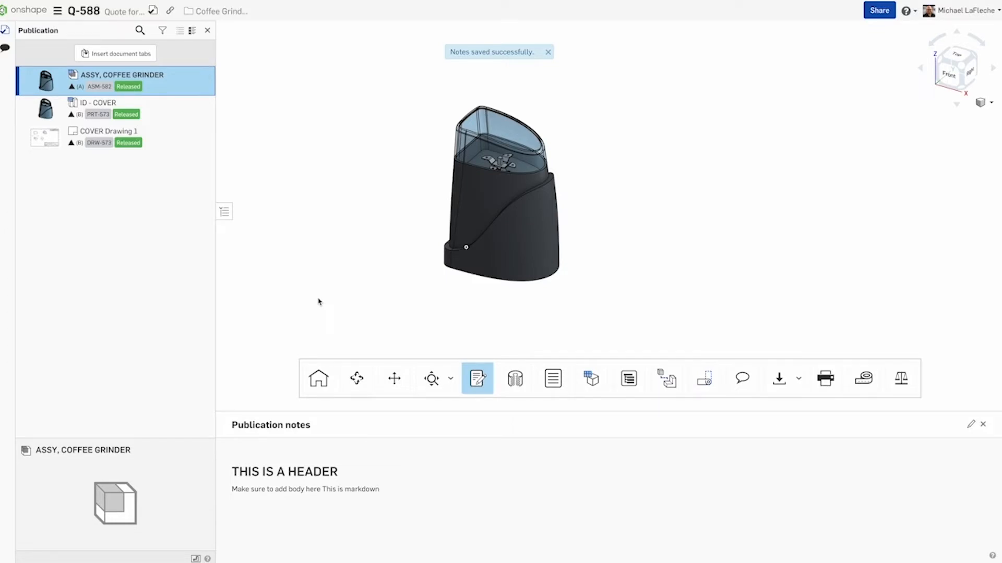
Show the bill of materials for the coffee grinder assembly listing all six parts
{"action": "left_click", "coordinate": [552, 378]}
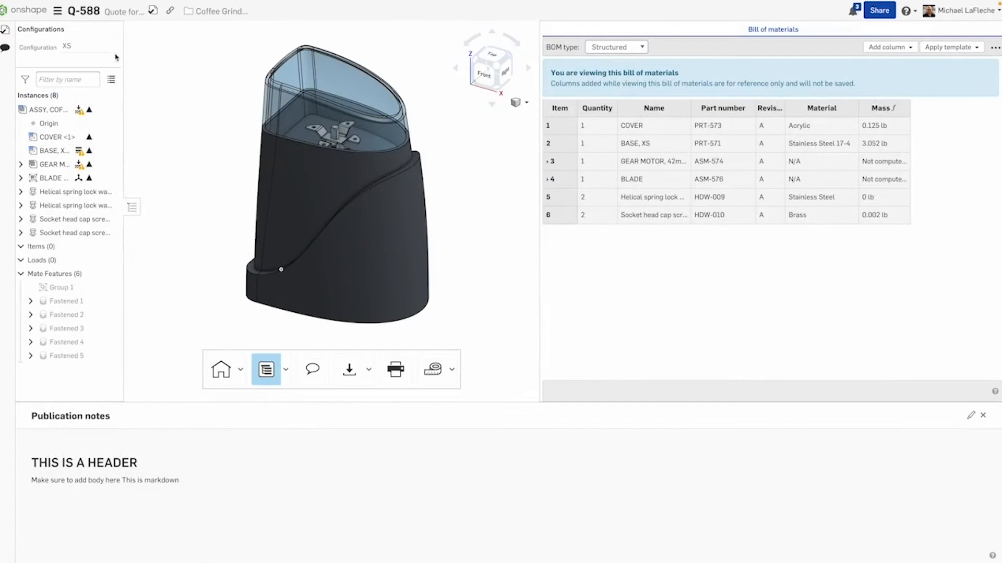
{"action": "mouse_move", "coordinate": [81, 58]}
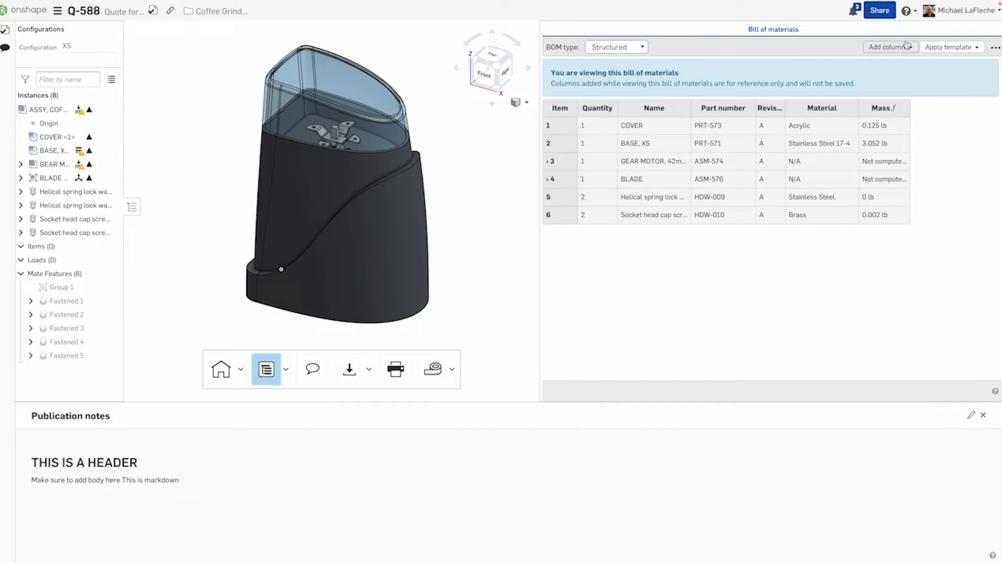
{"action": "mouse_move", "coordinate": [7, 34]}
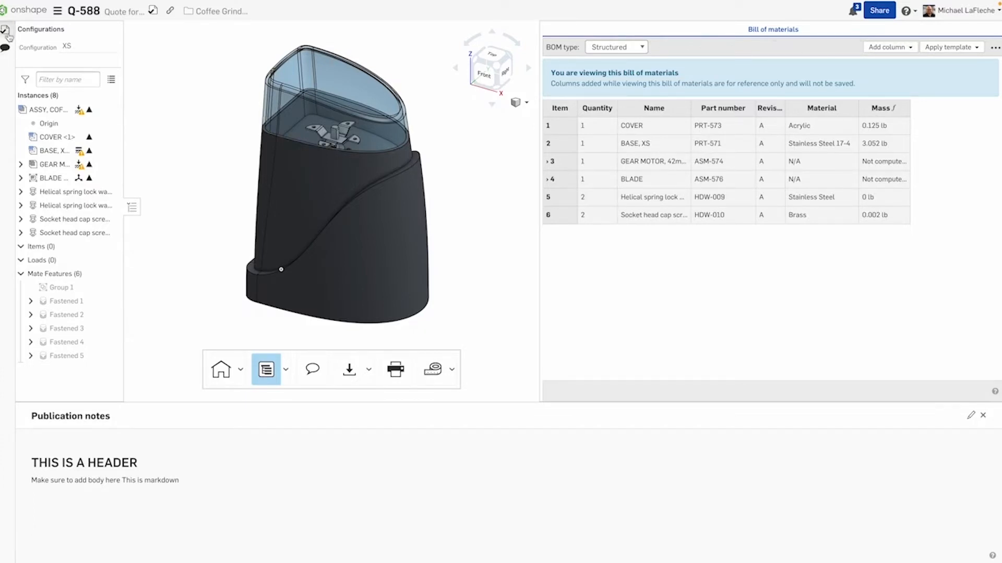
Browse the publication items, view ID - COVER, then show the coffee grinder assembly in its XS configuration
{"action": "left_click", "coordinate": [7, 49]}
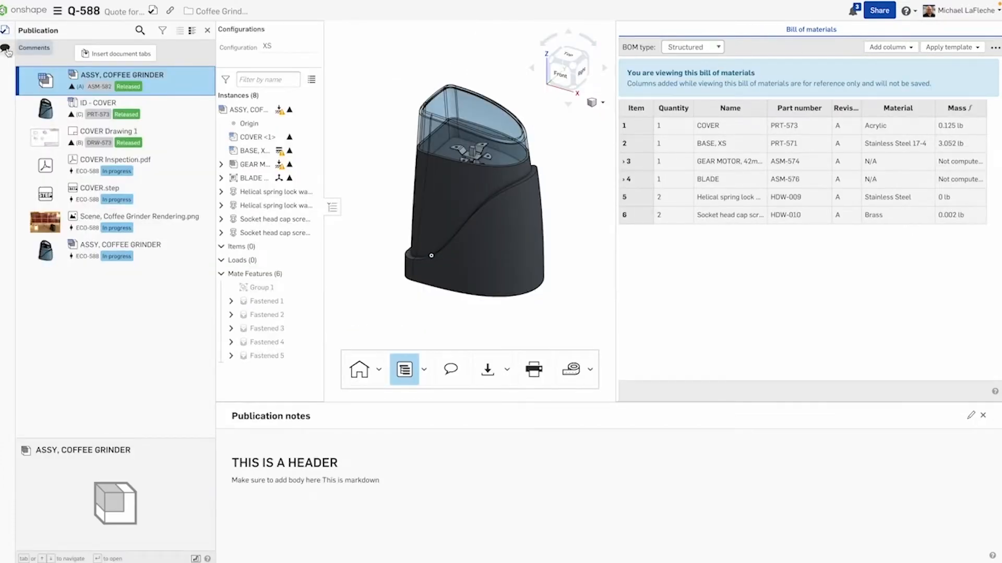
{"action": "left_click", "coordinate": [115, 109]}
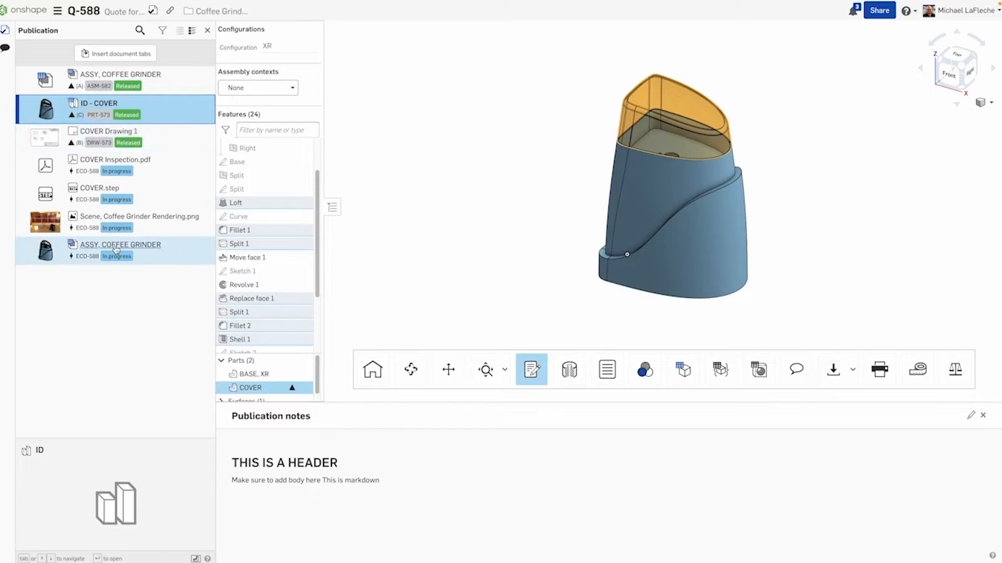
{"action": "left_click", "coordinate": [120, 244]}
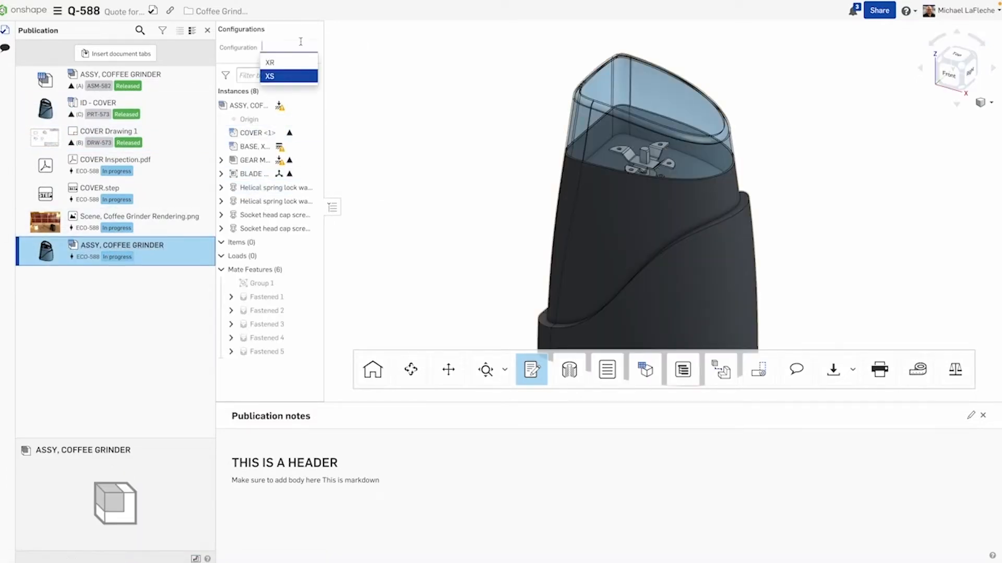
{"action": "left_click", "coordinate": [269, 61]}
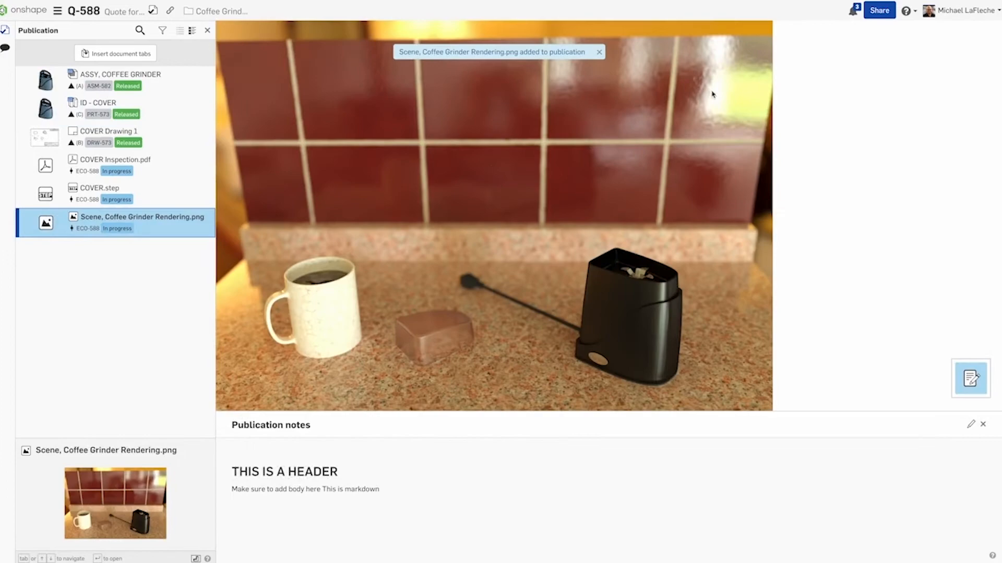
Turn on link sharing so anyone with the link can view Q-588, then close the share settings
{"action": "left_click", "coordinate": [878, 9]}
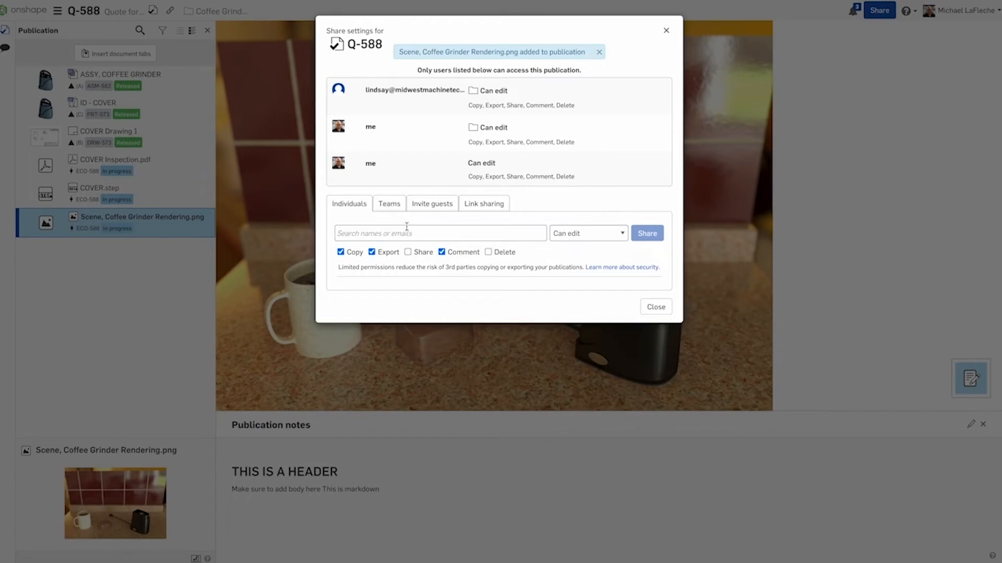
{"action": "left_click", "coordinate": [483, 203]}
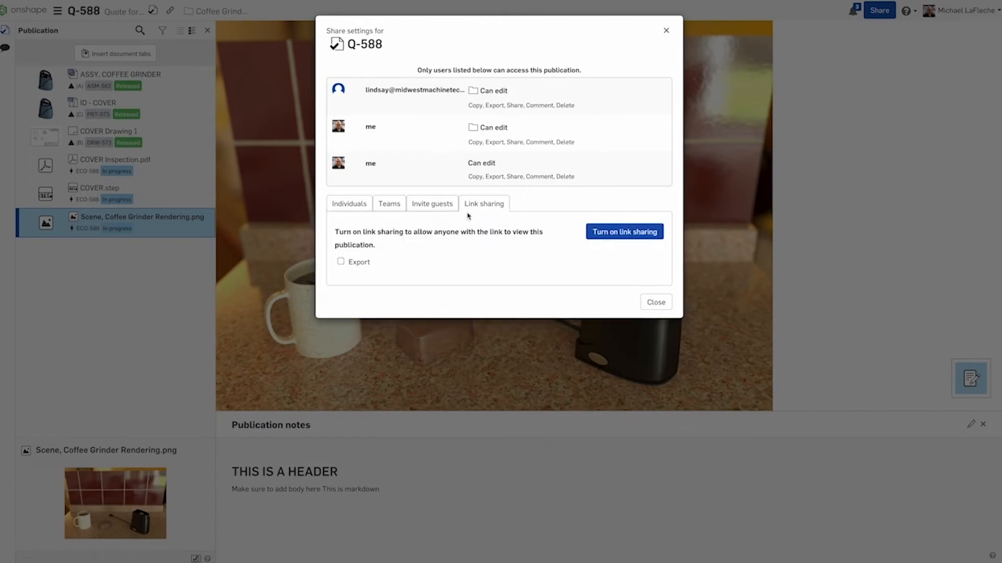
{"action": "mouse_move", "coordinate": [624, 231]}
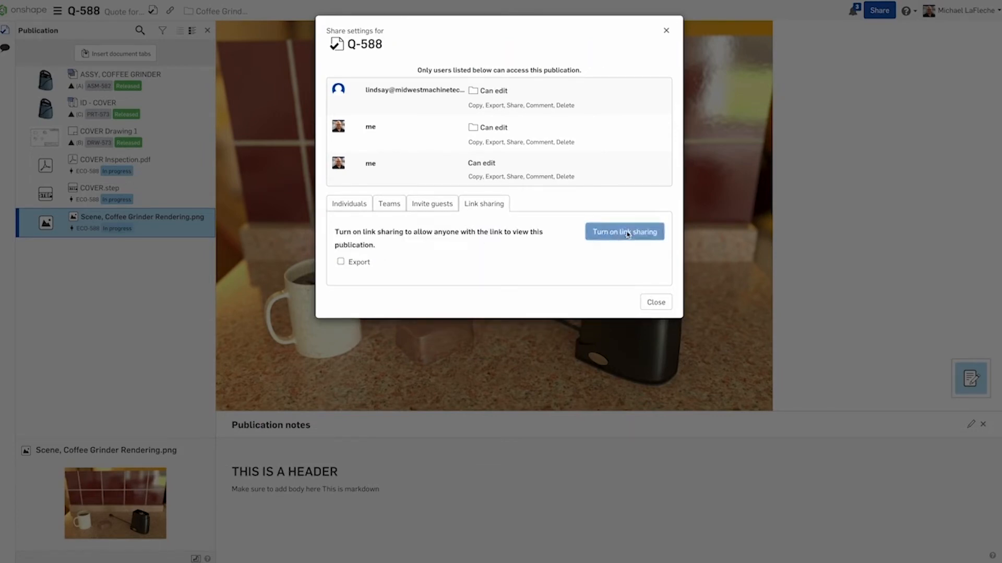
{"action": "left_click", "coordinate": [624, 232]}
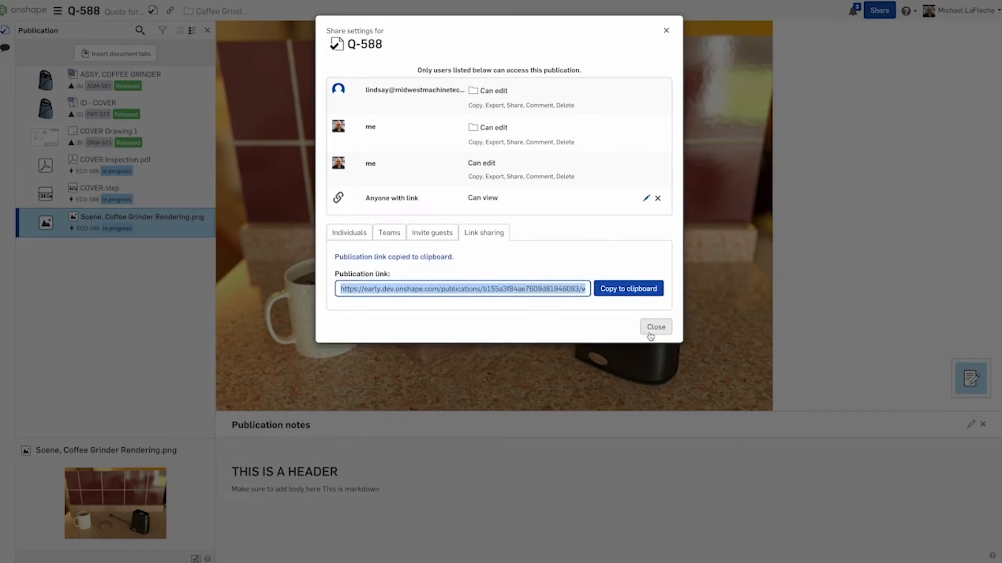
{"action": "left_click", "coordinate": [655, 327]}
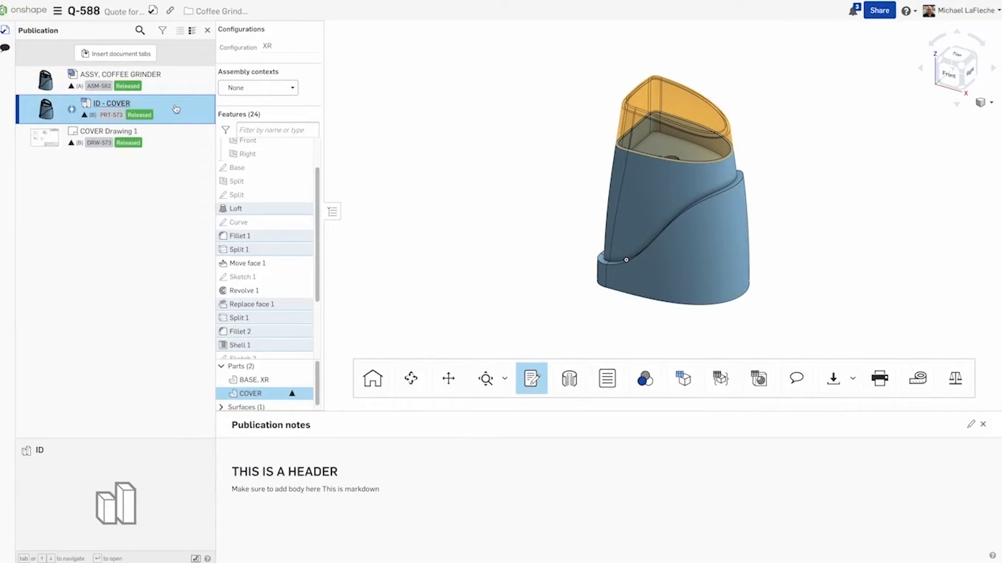
Update ID - COVER's linked document from PRT-573 revision B to revision C via the Reference manager
{"action": "right_click", "coordinate": [112, 109]}
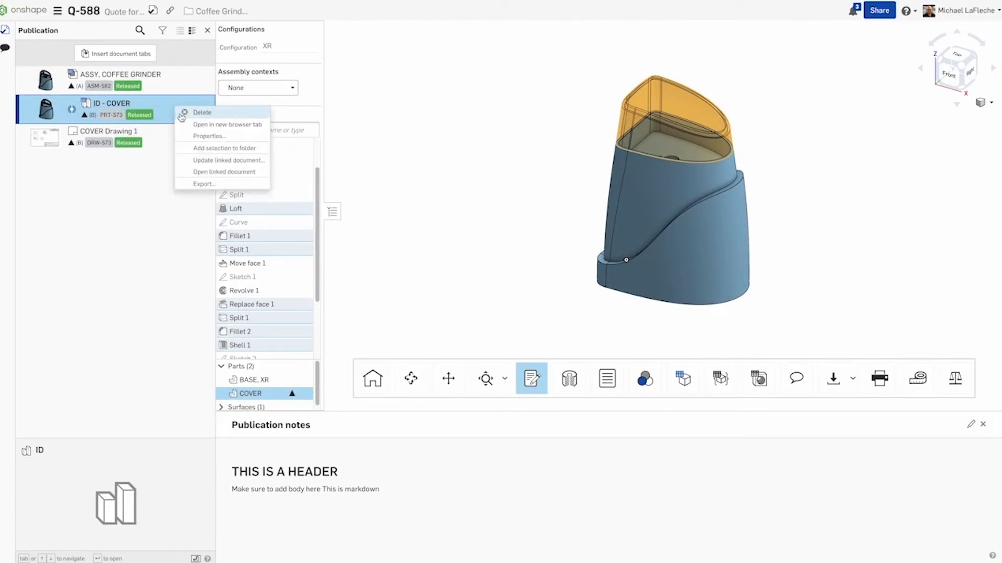
{"action": "mouse_move", "coordinate": [214, 160]}
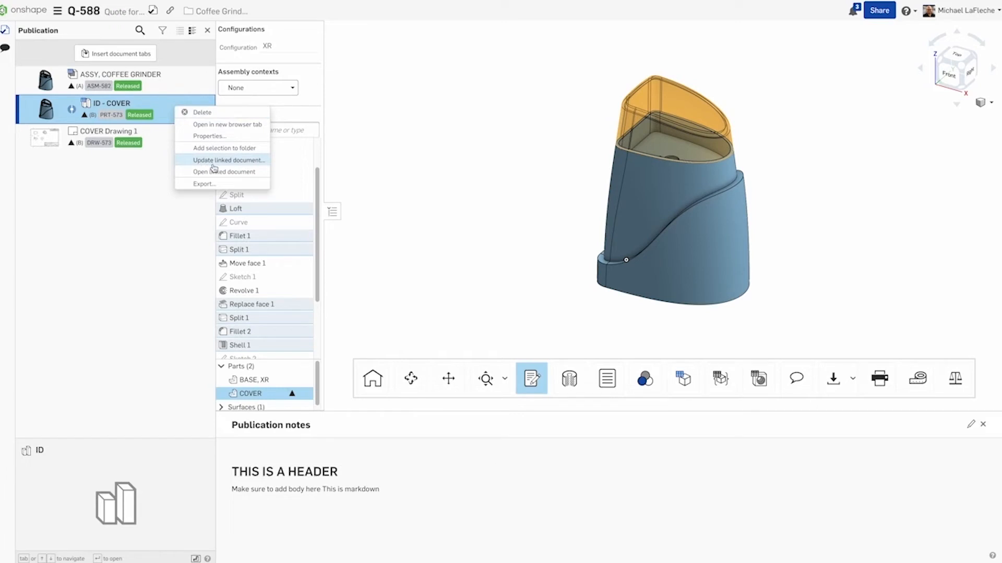
{"action": "left_click", "coordinate": [228, 160]}
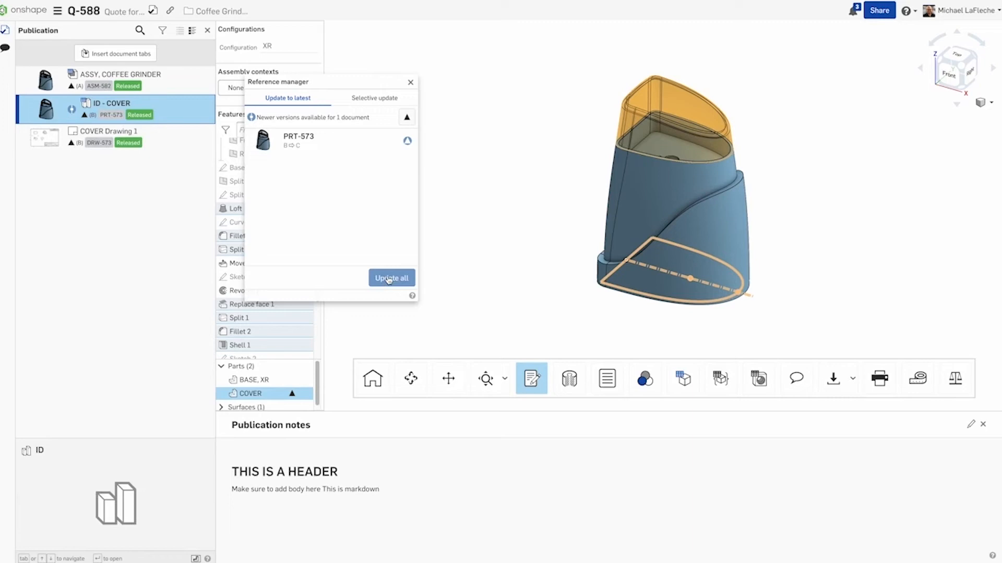
{"action": "left_click", "coordinate": [391, 277]}
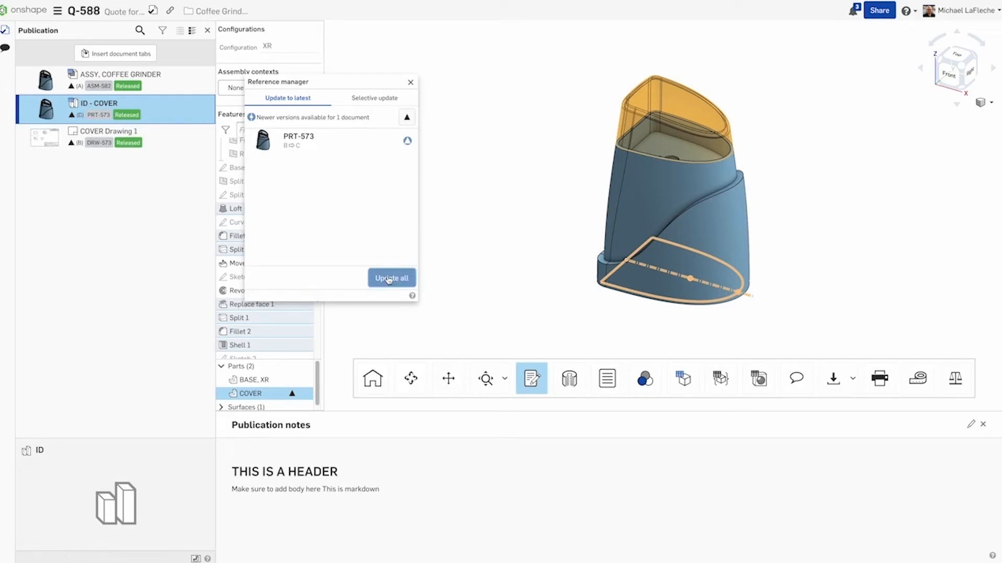
{"action": "left_click", "coordinate": [391, 278]}
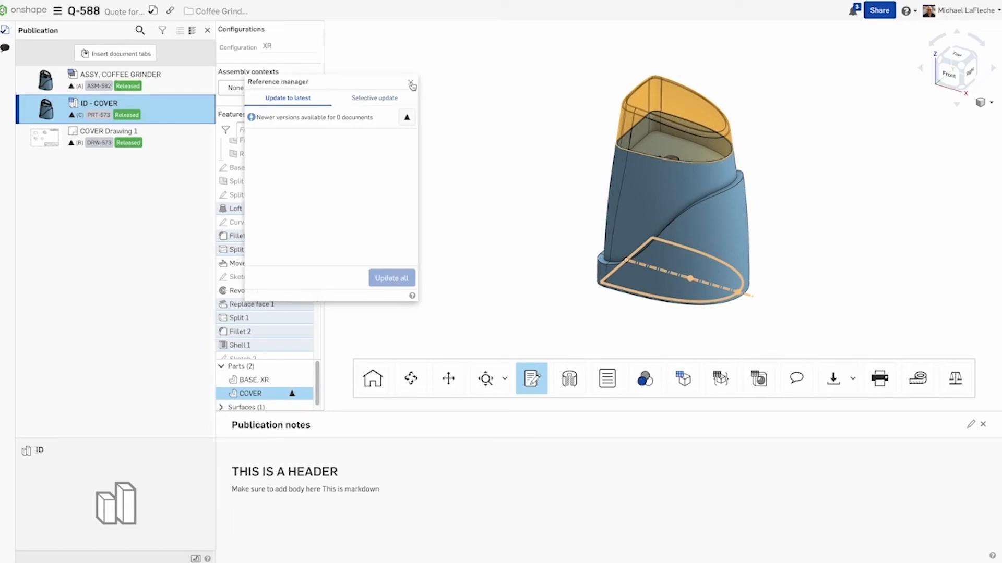
{"action": "left_click", "coordinate": [412, 83]}
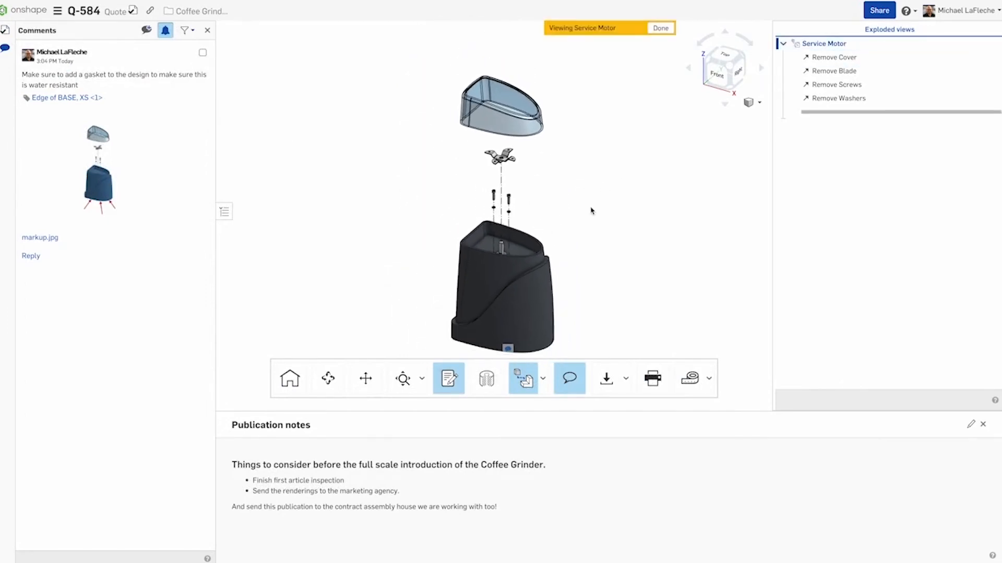
View publication Q-584's Service Motor exploded view with the gasket comment listed
{"action": "left_click", "coordinate": [834, 57]}
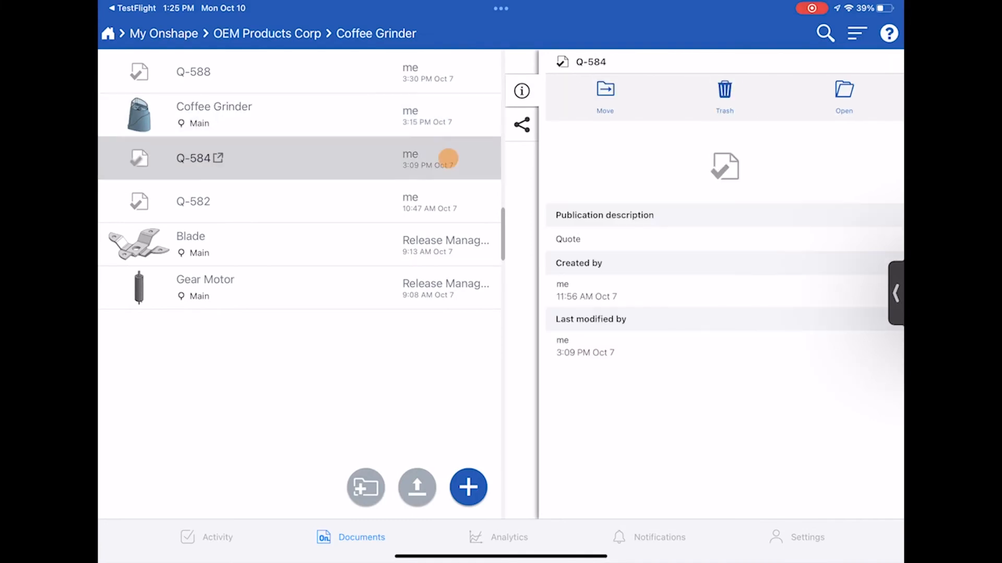
On the iPad, open publication Q-588 view-only and expand its seven item thumbnails
{"action": "left_click", "coordinate": [193, 72]}
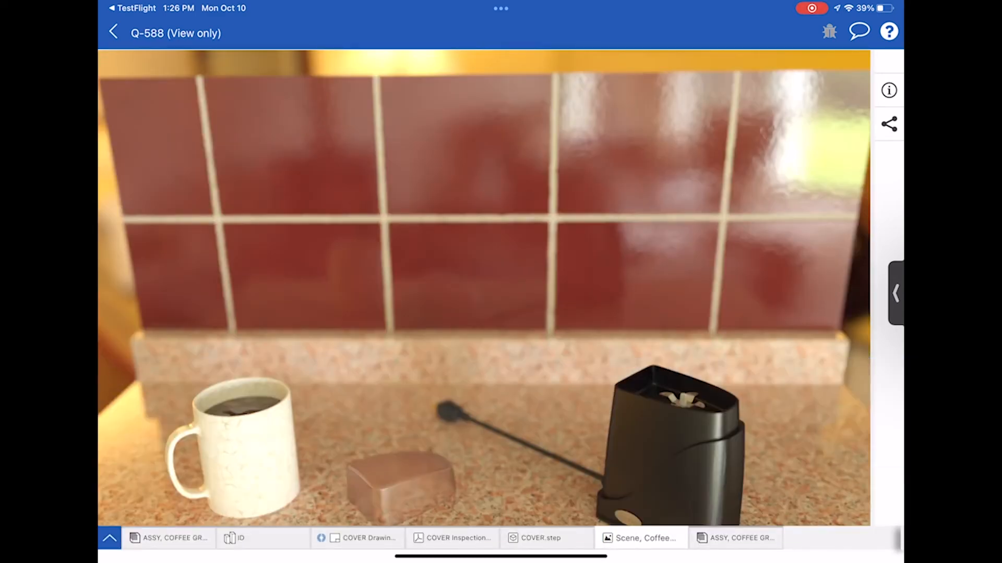
{"action": "left_click", "coordinate": [110, 537]}
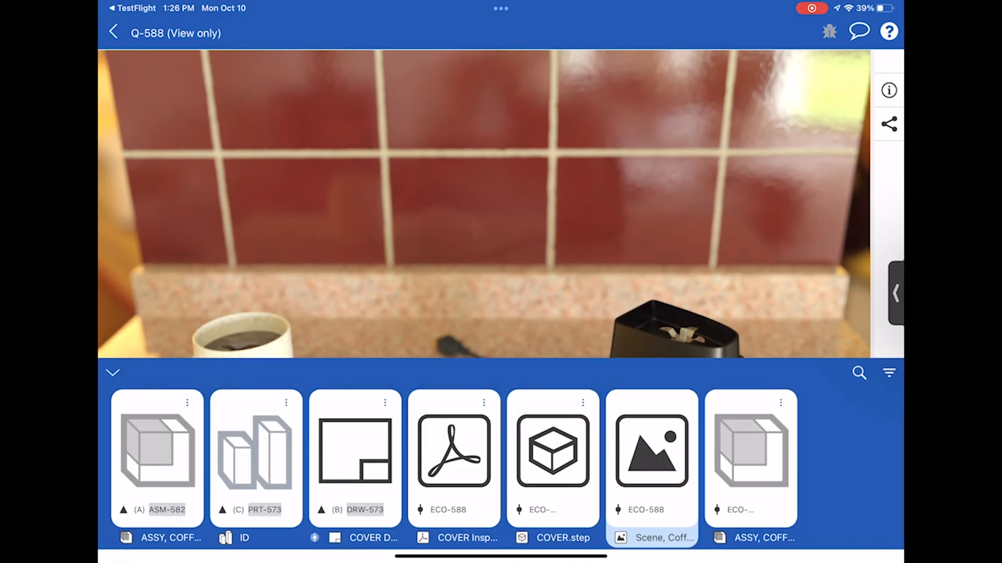
Post a comment on Q-588 suggesting 'See the rendered image' for logo ideas
{"action": "left_click", "coordinate": [859, 31]}
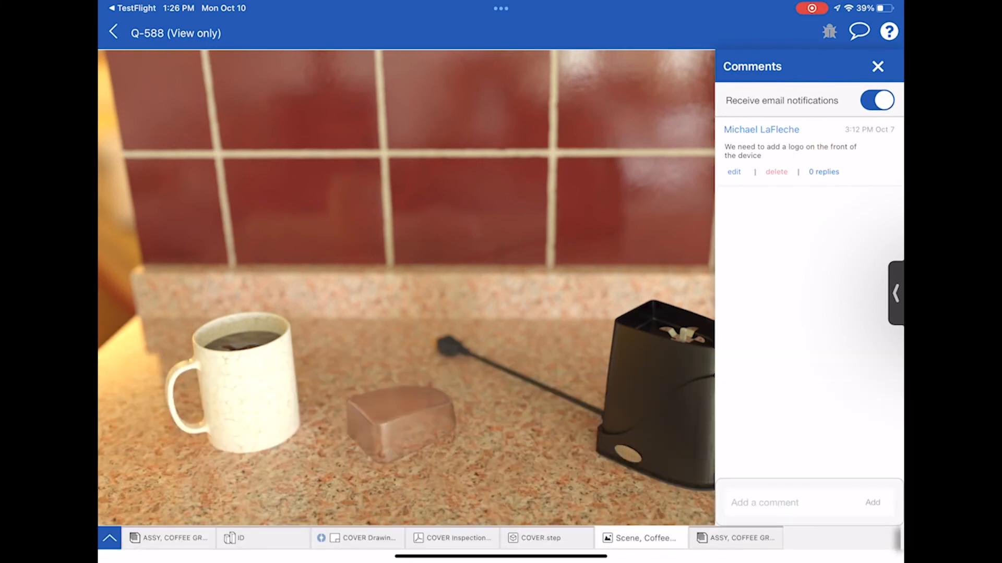
{"action": "type", "text": "See"}
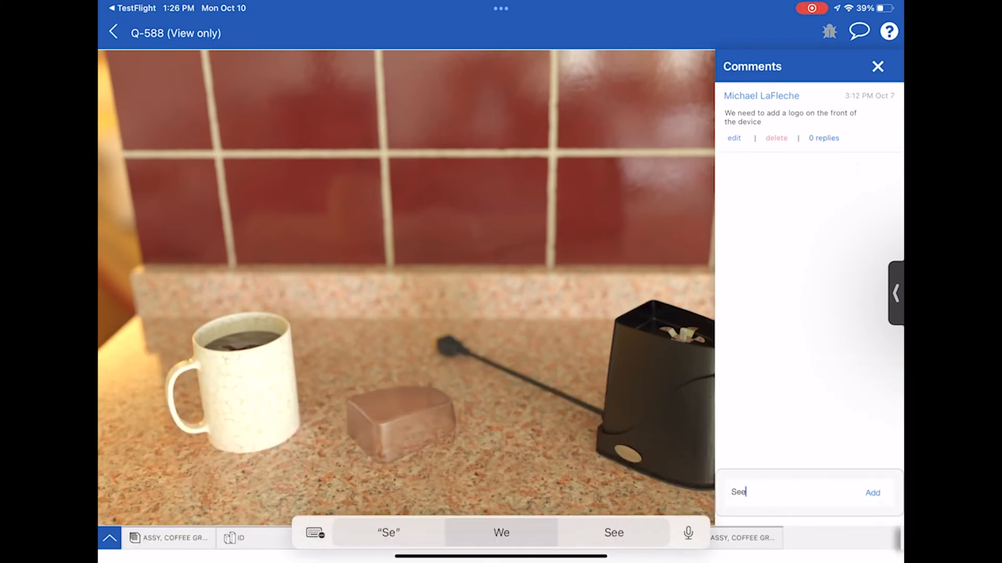
{"action": "type", "text": "the rendered image for an idea"}
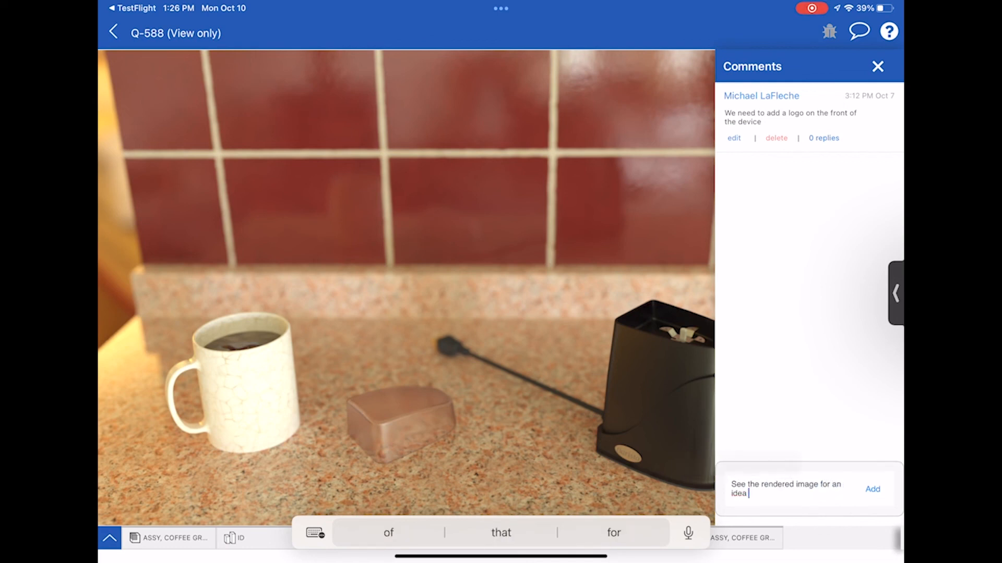
{"action": "left_click", "coordinate": [871, 489]}
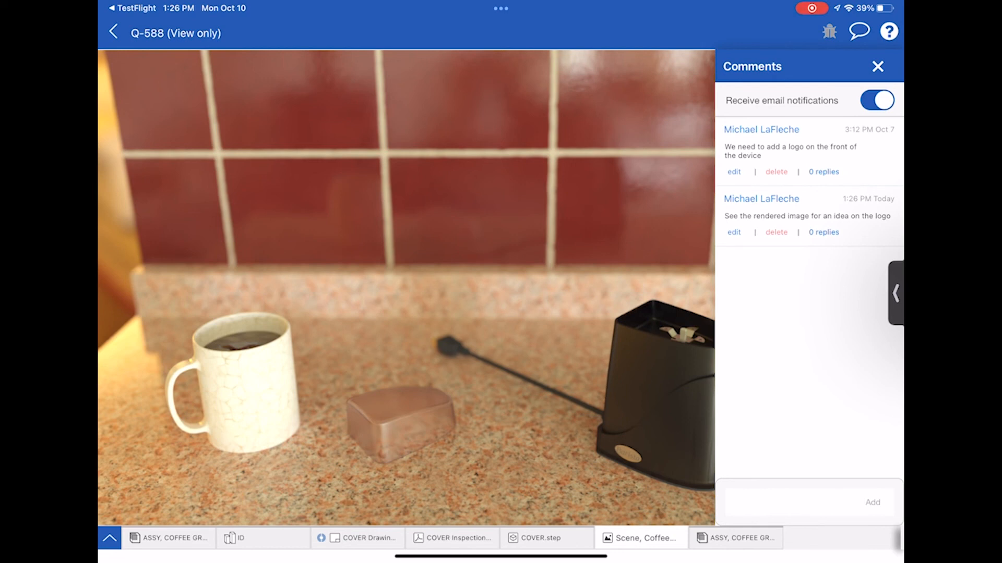
View the ASSY, COFFEE GRINDER assembly in augmented reality
{"action": "left_click", "coordinate": [169, 538]}
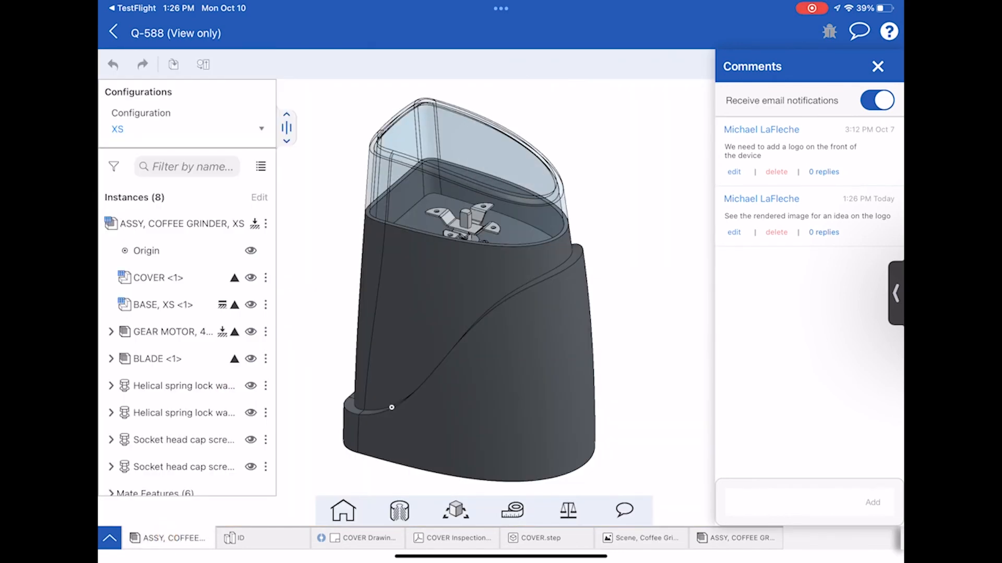
{"action": "left_click", "coordinate": [456, 511]}
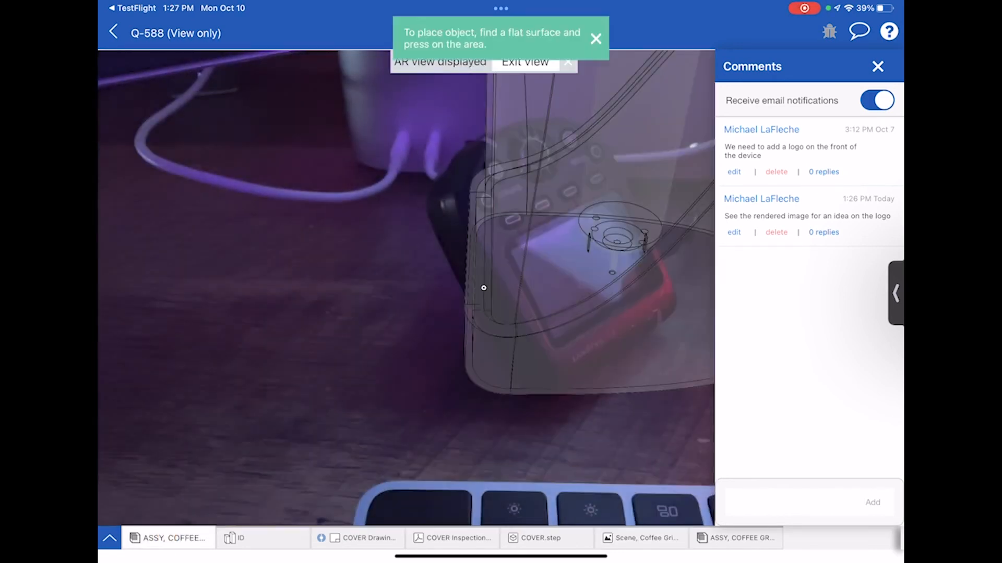